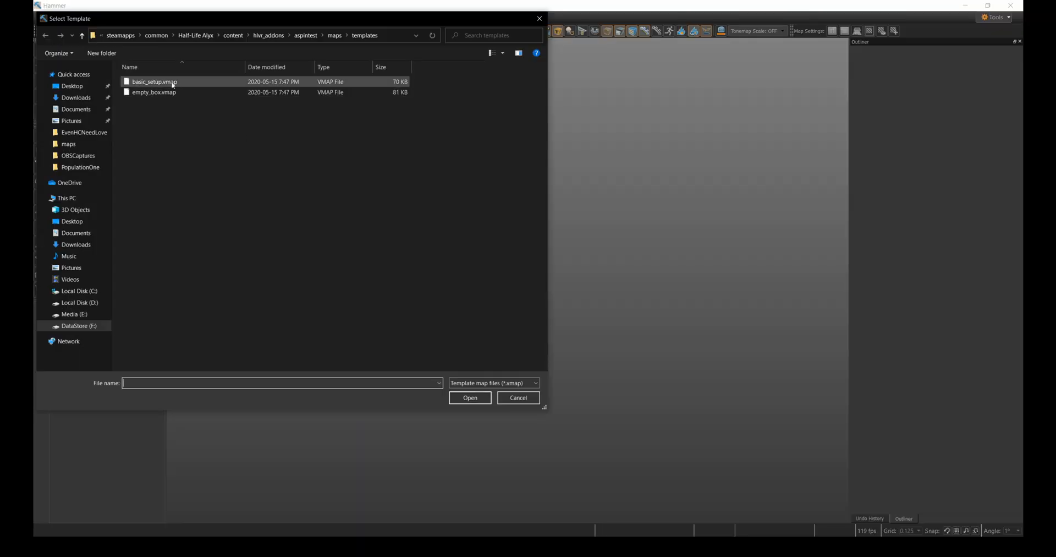
Create a map from basic_setup.vmap and search the prefabs for 'piano'.
double_click(154, 81)
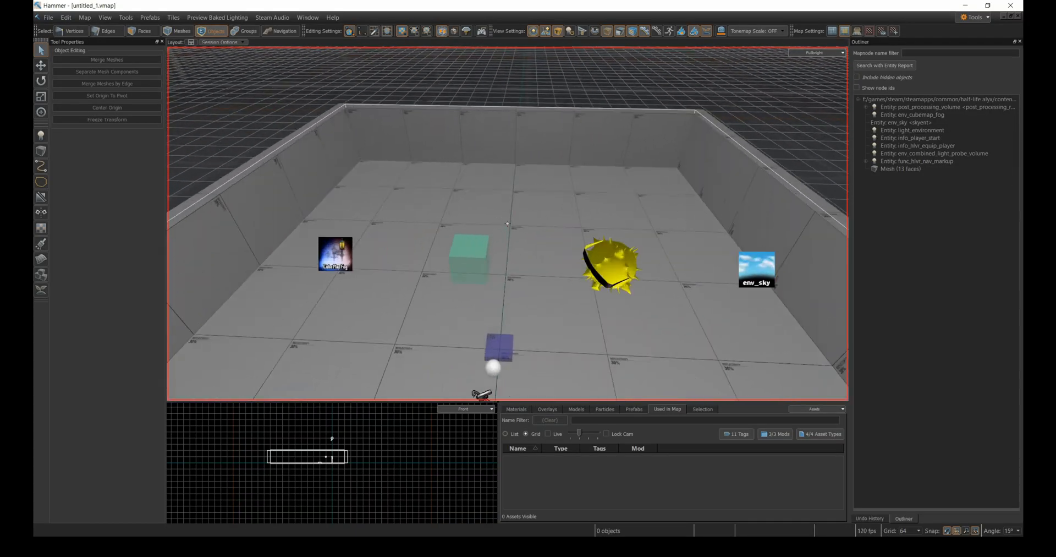
type("piano")
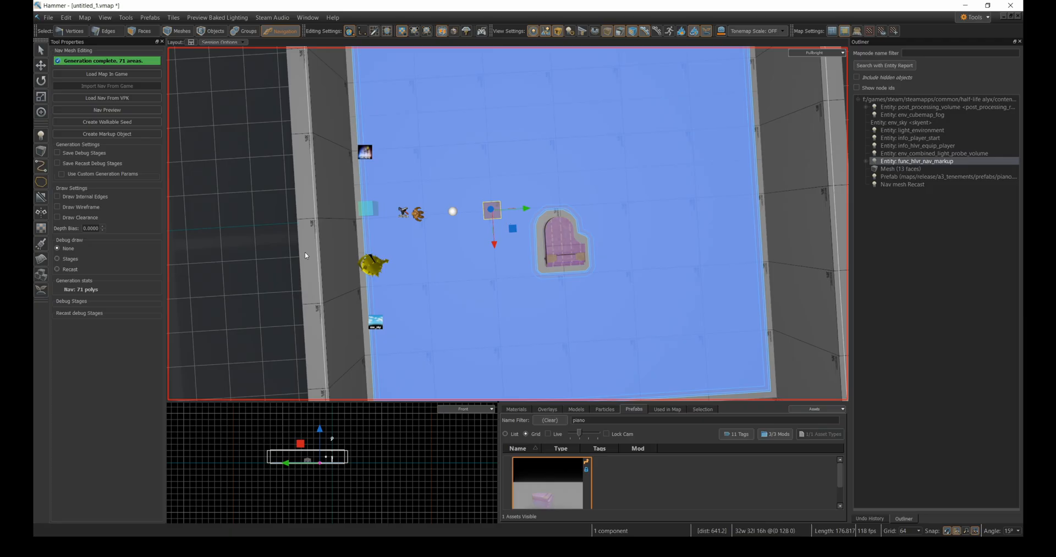
mouse_move(504, 224)
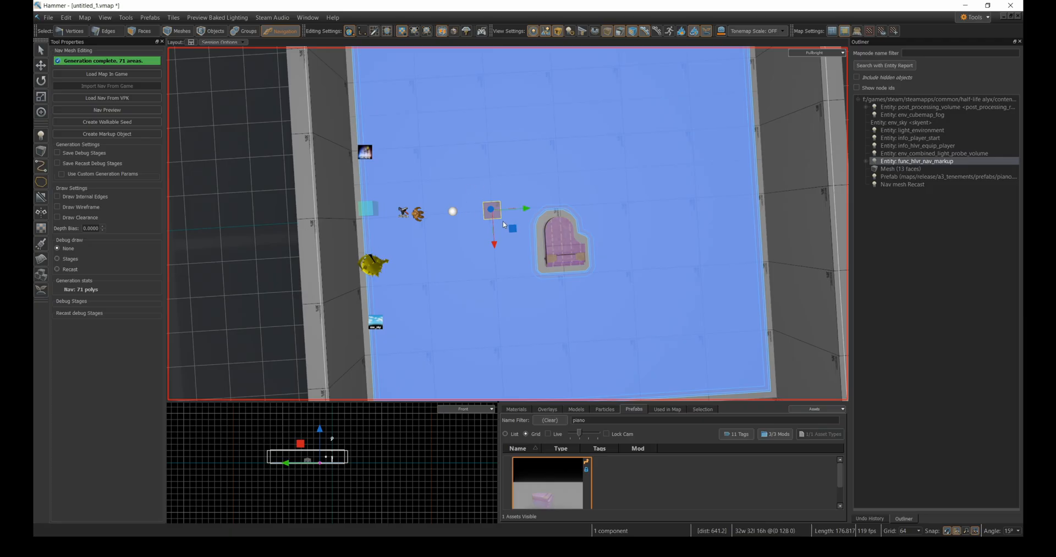
mouse_move(627, 292)
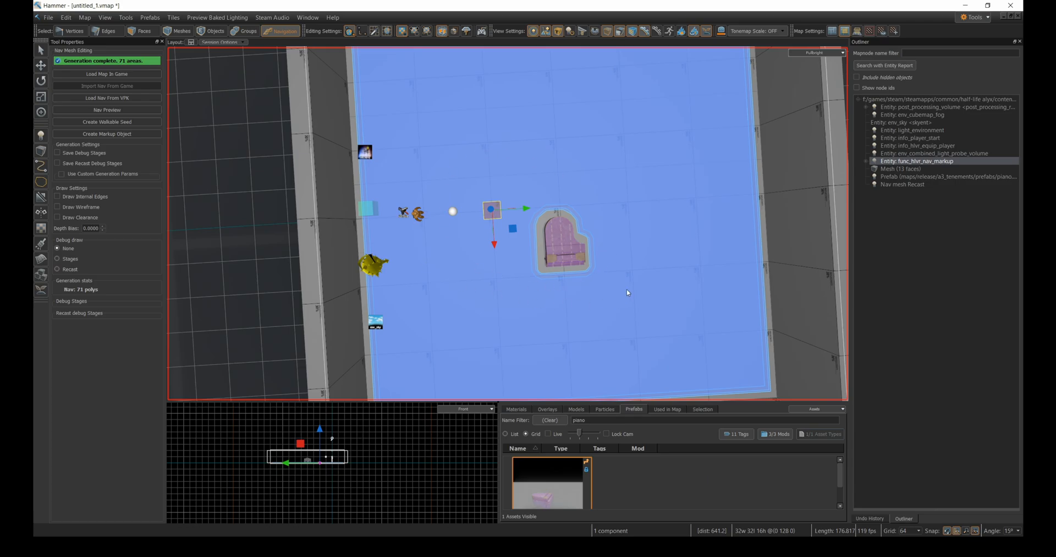
mouse_move(540, 333)
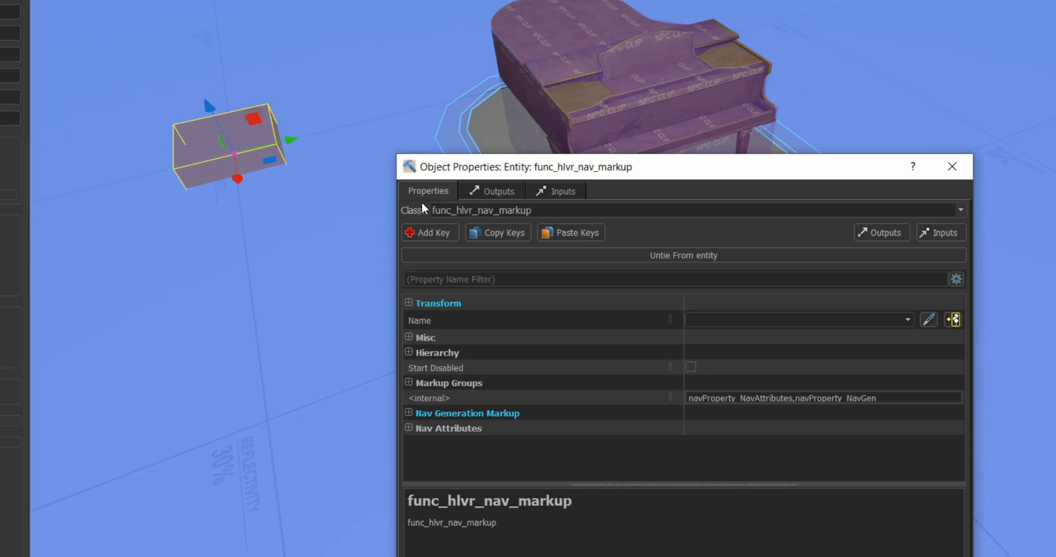
mouse_move(609, 180)
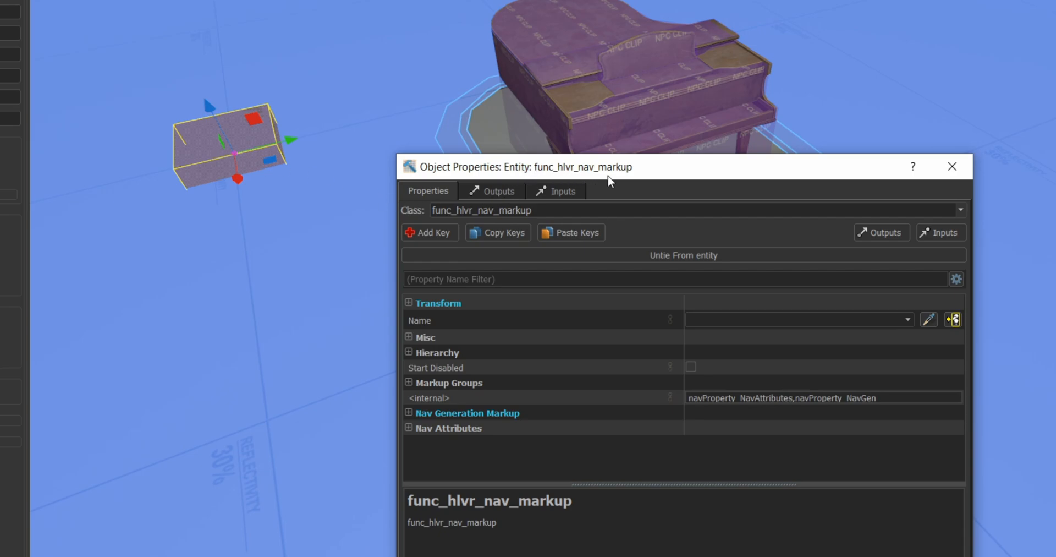
Close the func_hlvr_nav_markup's properties after placing it by the piano.
left_click(952, 167)
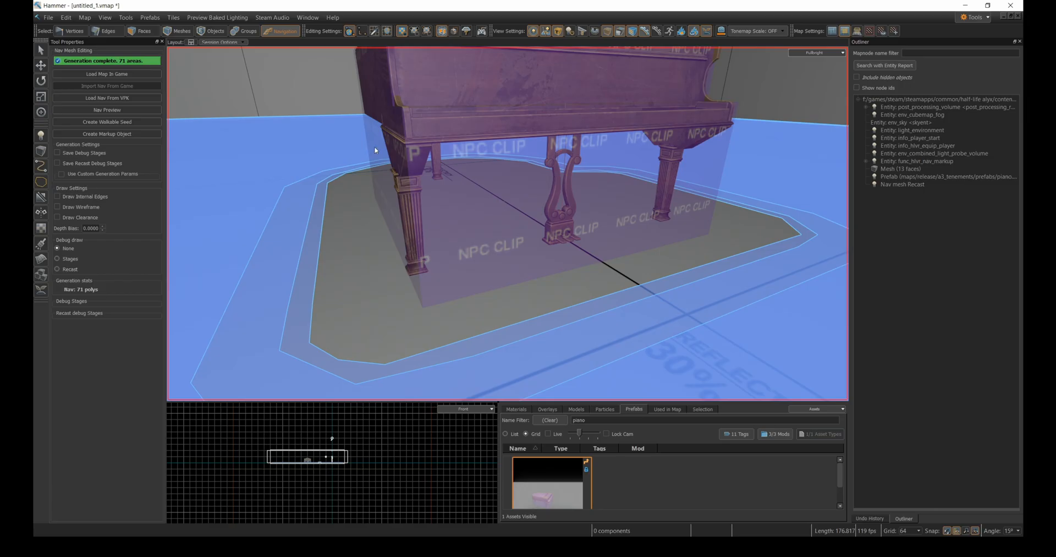
mouse_move(499, 206)
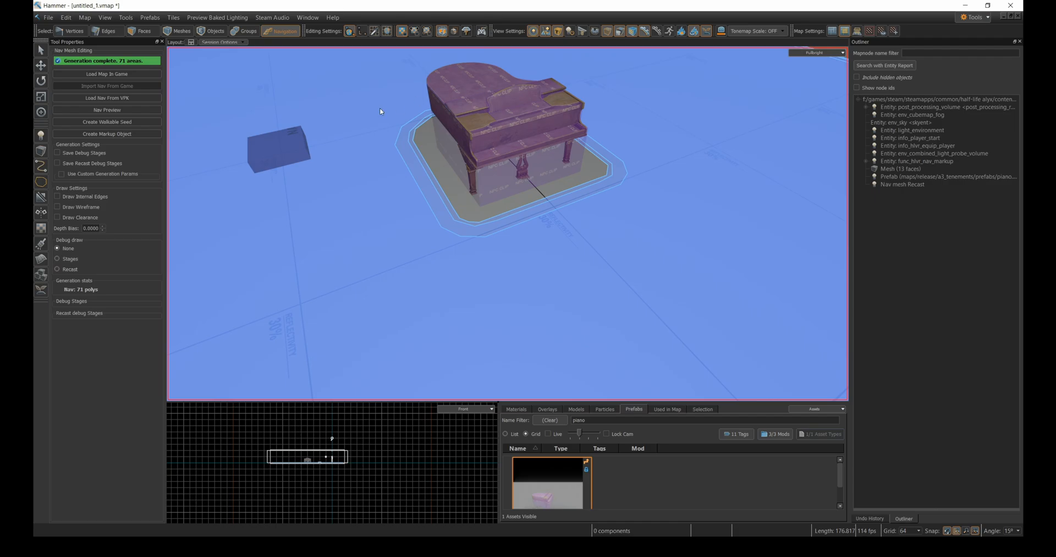
Switch to the Entity tool and pick a headcrab class from the filtered list.
left_click(42, 134)
type("head")
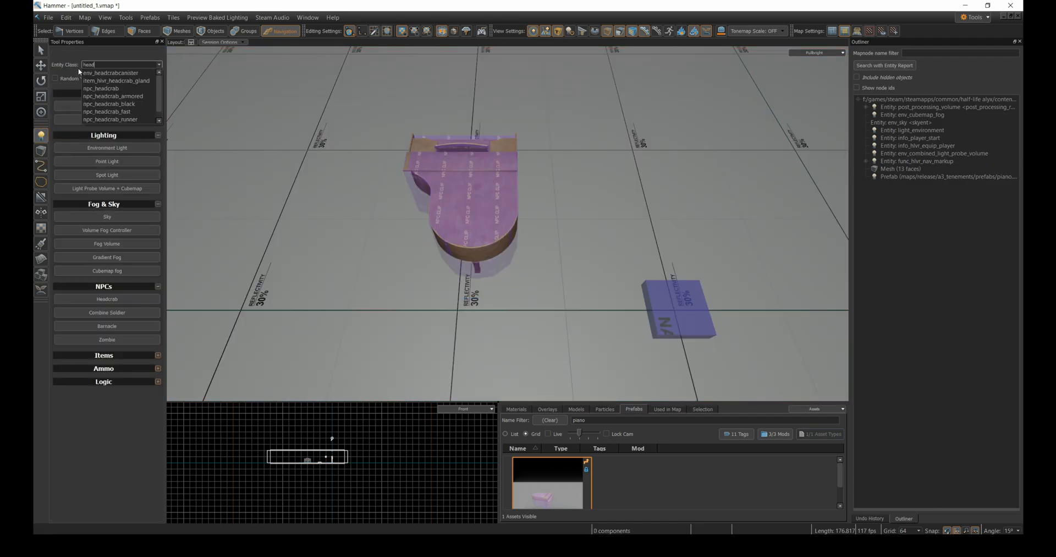
left_click(101, 88)
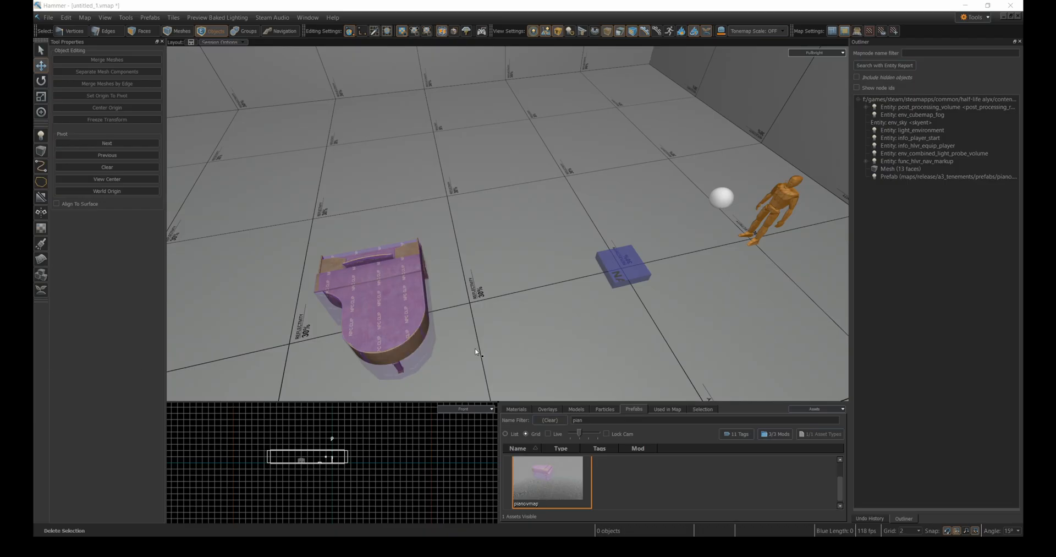
Add a nav markup block atop the piano and regenerate the nav mesh (80 areas).
left_click(623, 270)
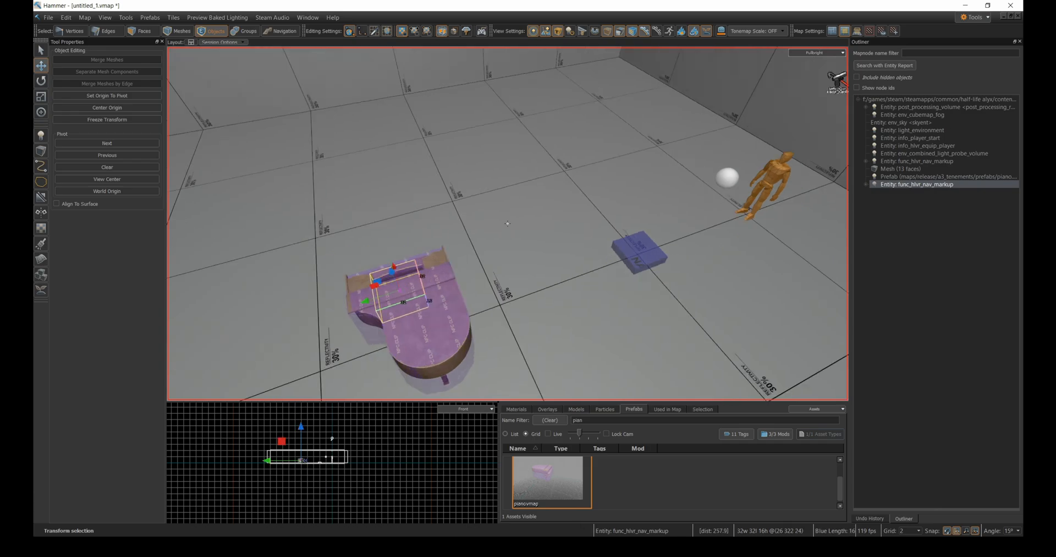
scroll("down", 3)
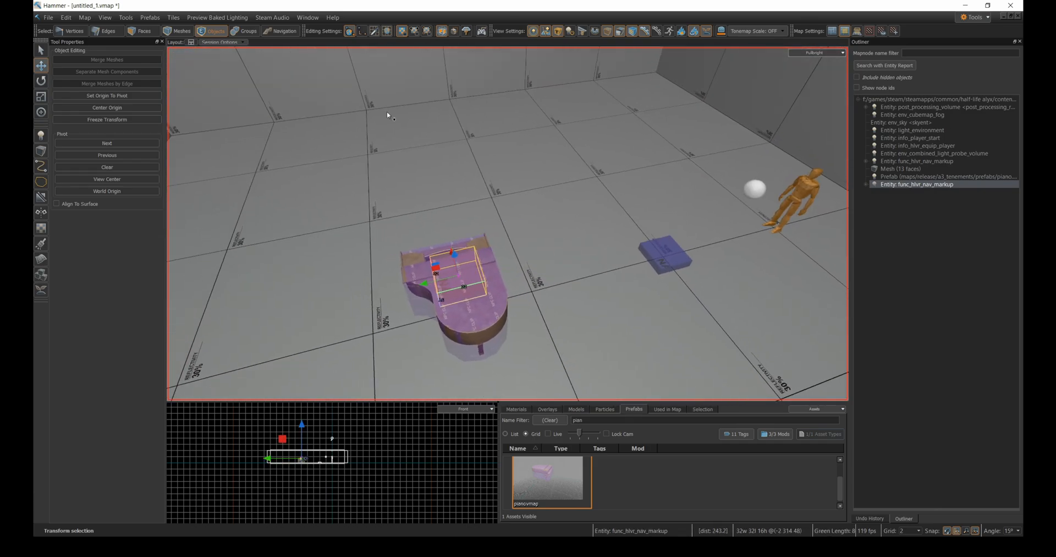
left_click(281, 31)
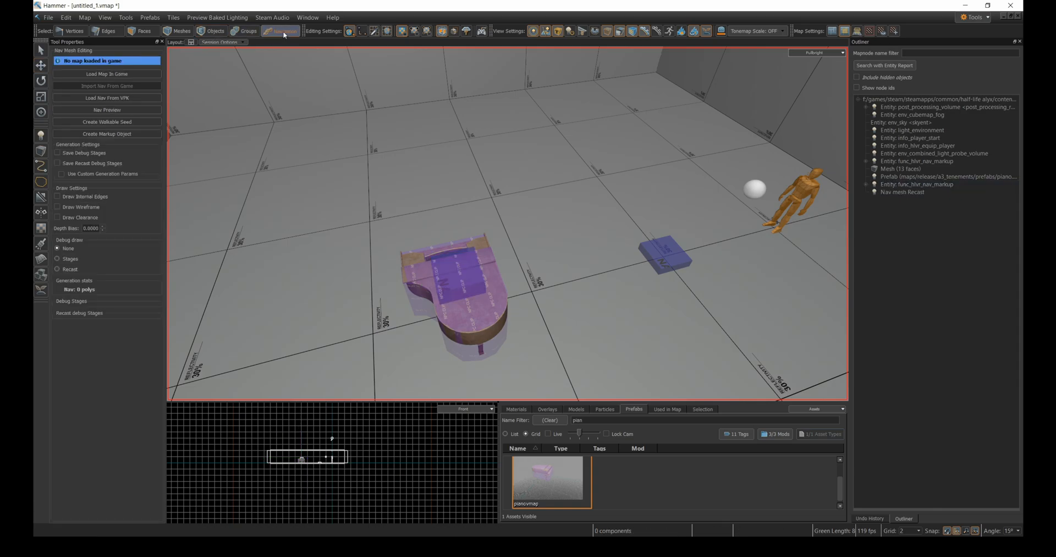
left_click(281, 30)
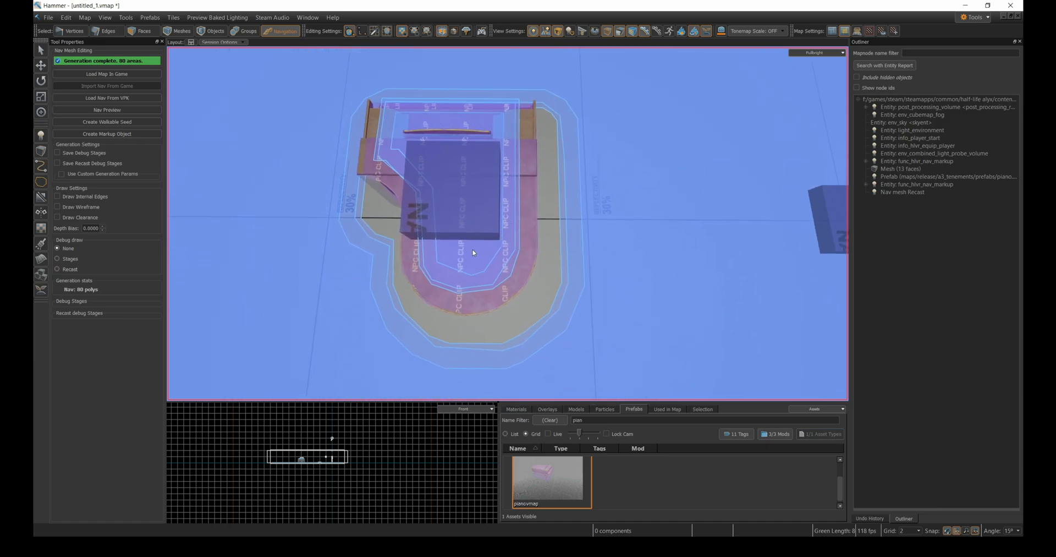
mouse_move(405, 162)
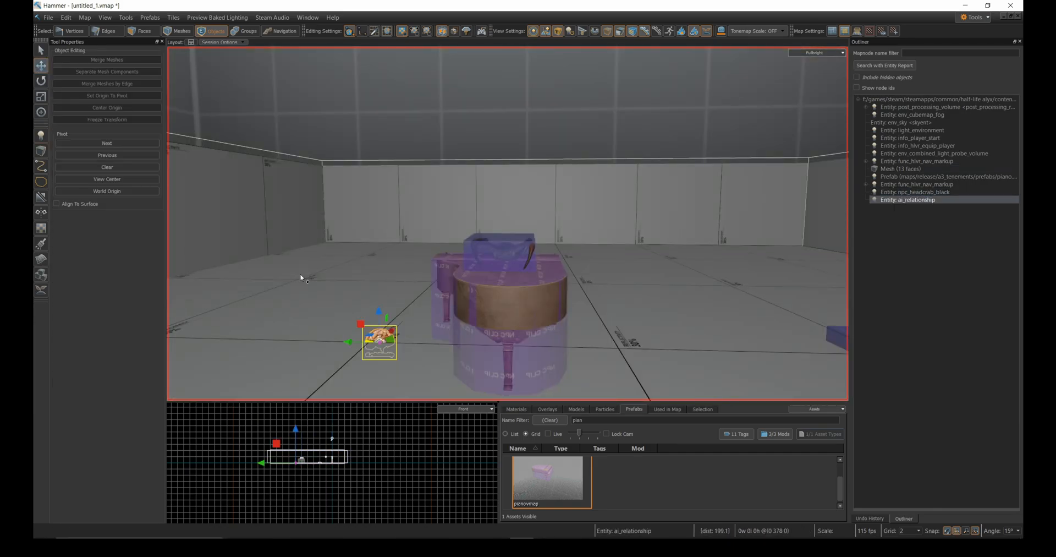
Move the ai_relationship entity beside the piano with the translate gizmo.
left_click_drag(379, 342, 375, 195)
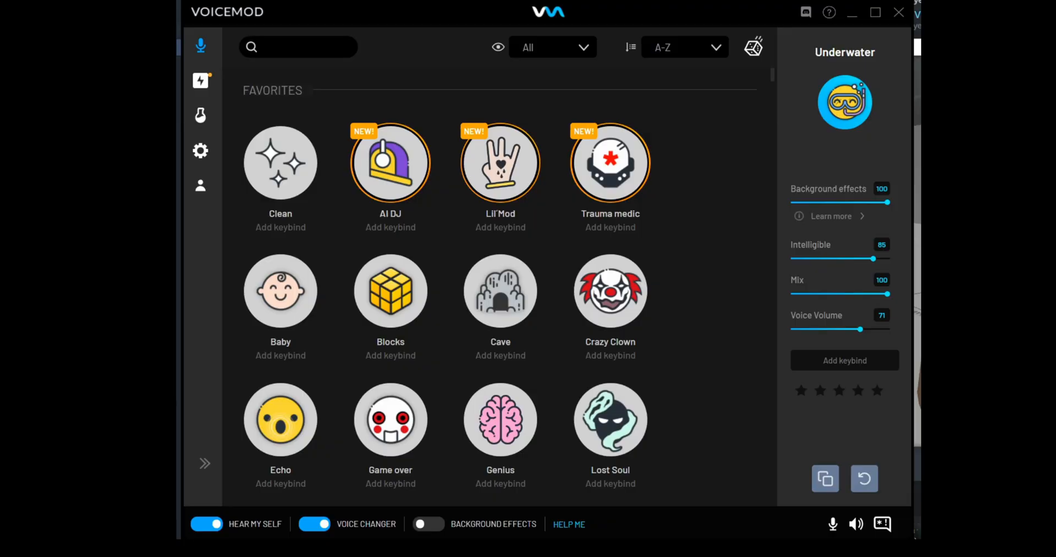
mouse_move(694, 191)
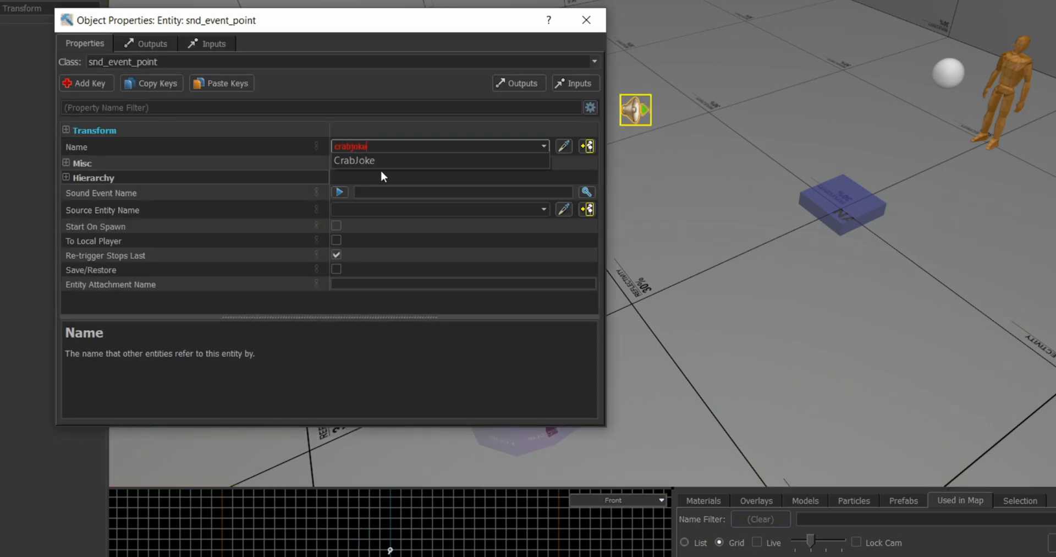
Give crabjoke the aspintest.blackheadcrab.joke sound and name the headcrab 'comedian'.
type("aspintest")
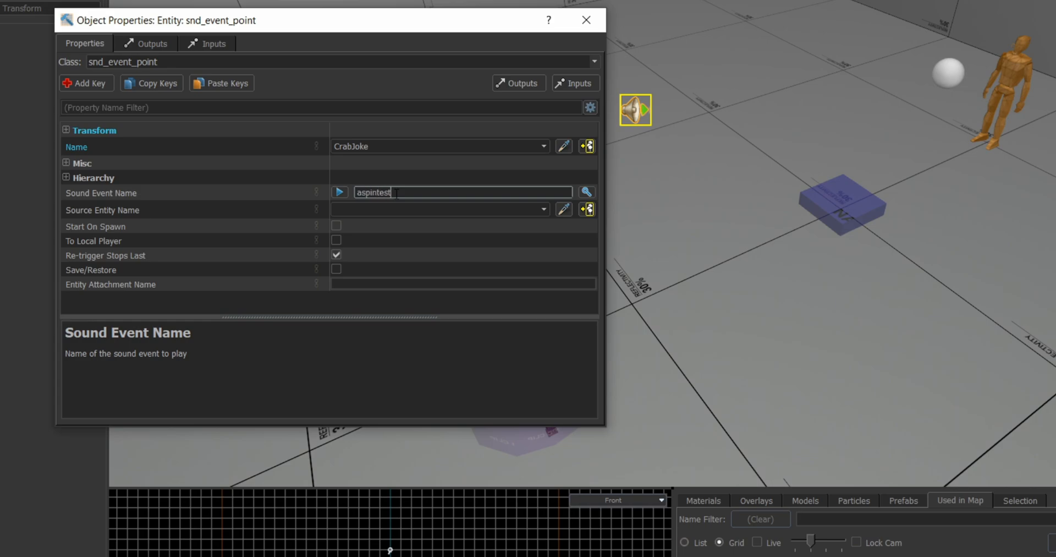
type(".blackhead")
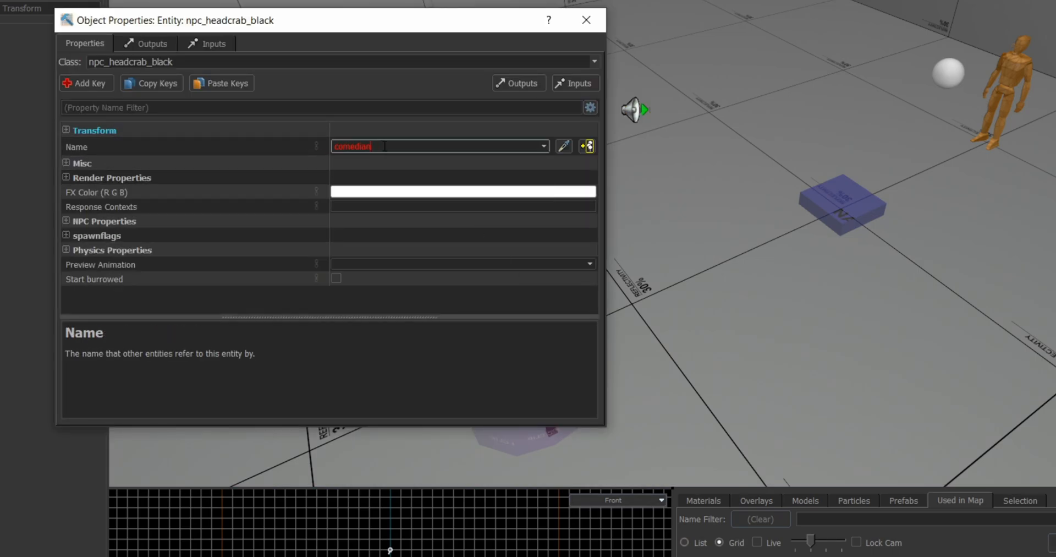
left_click(585, 20)
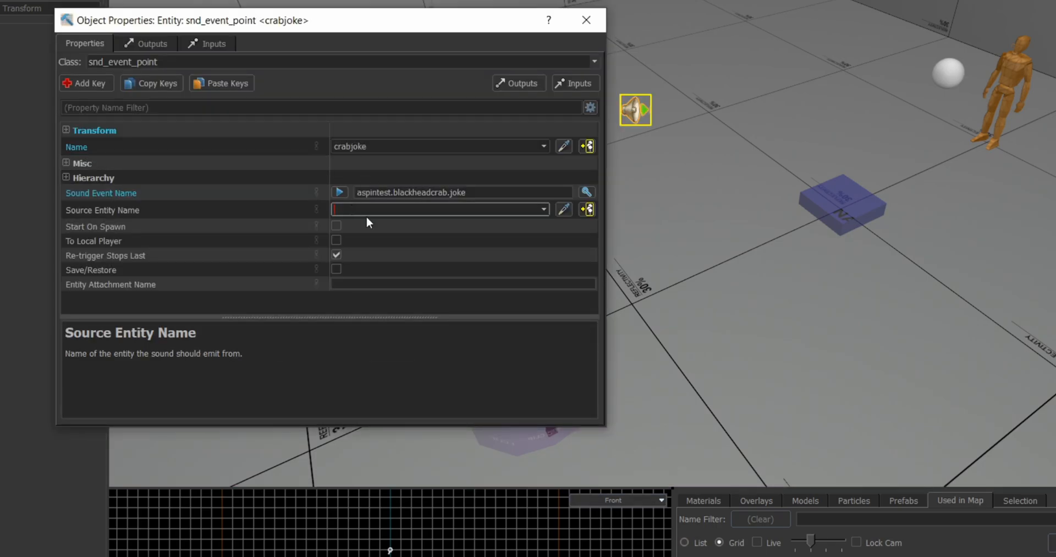
type("comedian")
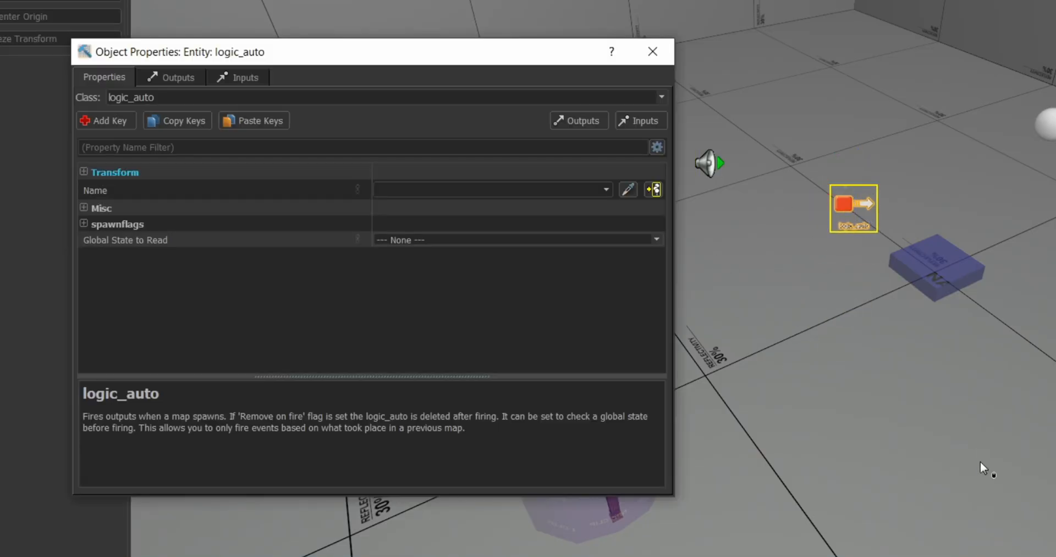
Add a logic_auto OnMapSpawn output targeting crabjoke with the StartSound input.
left_click(171, 77)
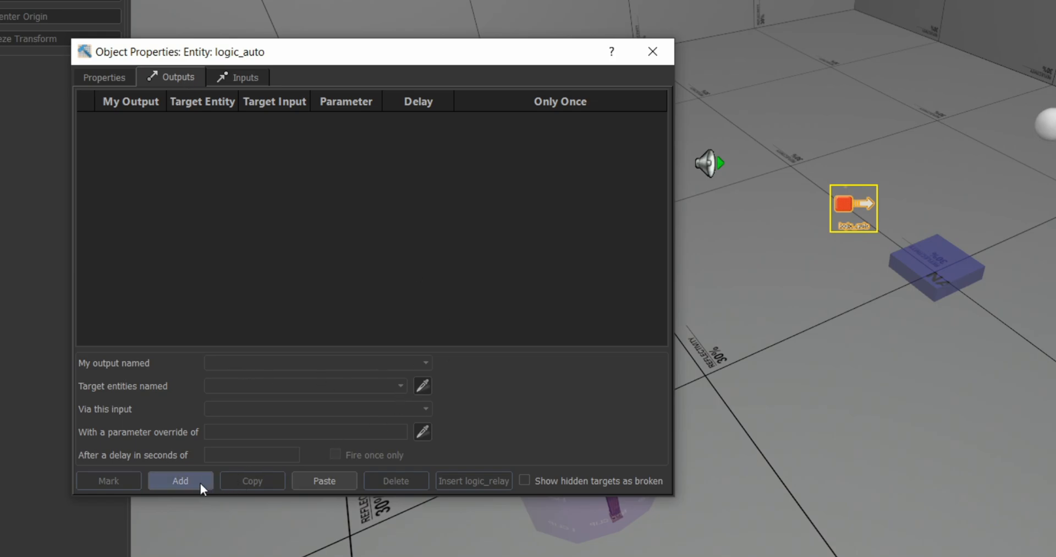
left_click(180, 481)
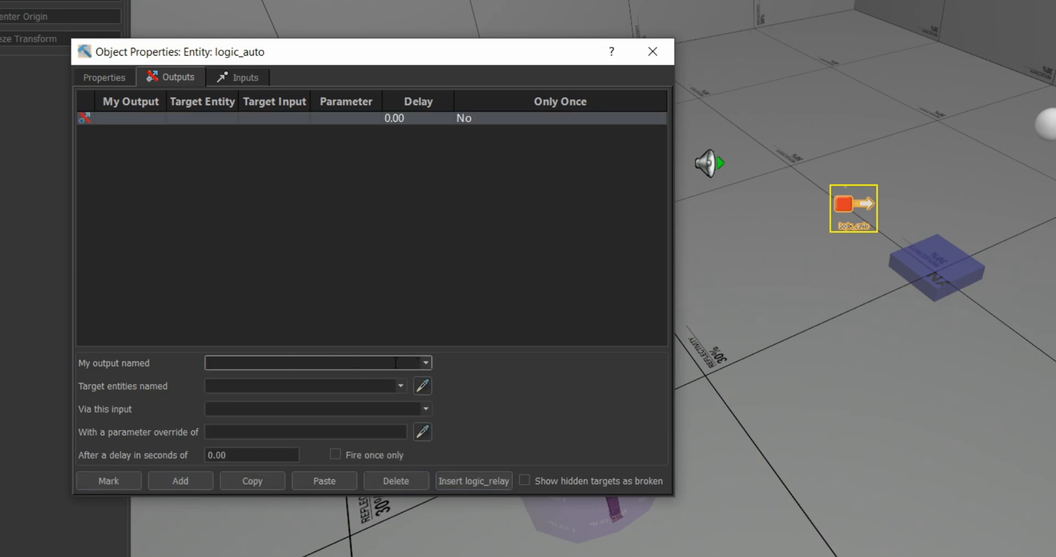
type("OnMapSpawn")
left_click(305, 386)
type("crabjoke")
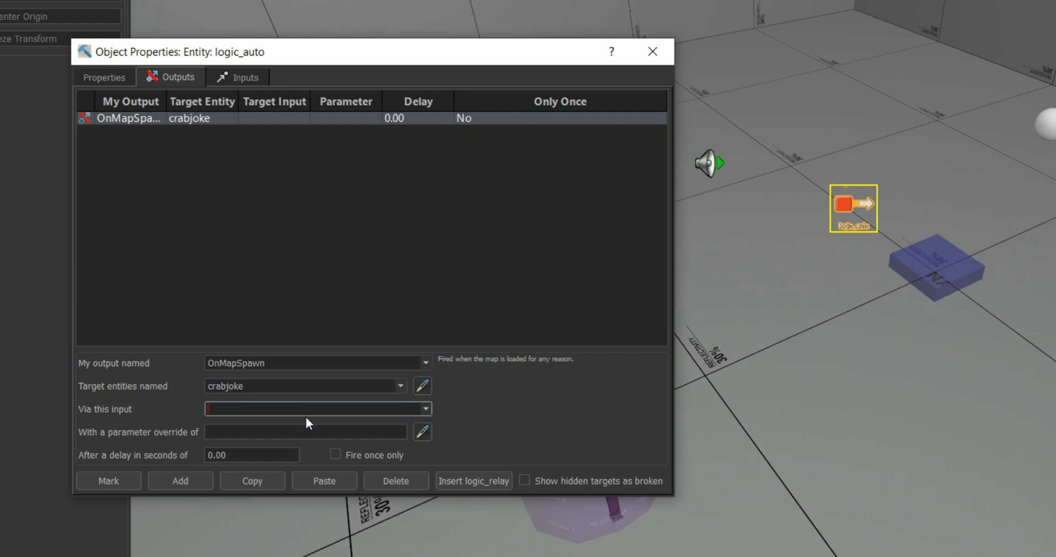
left_click(424, 408)
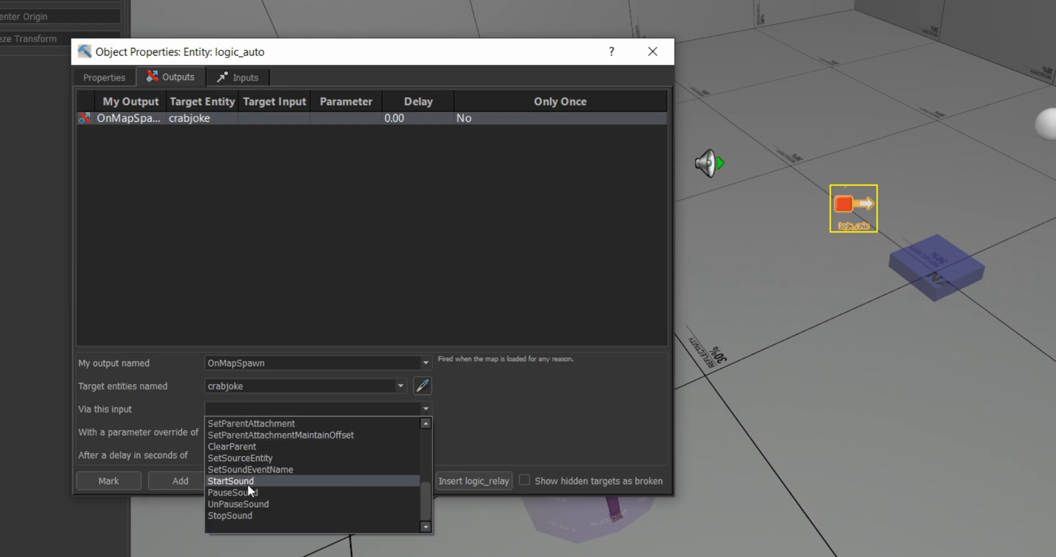
left_click(231, 481)
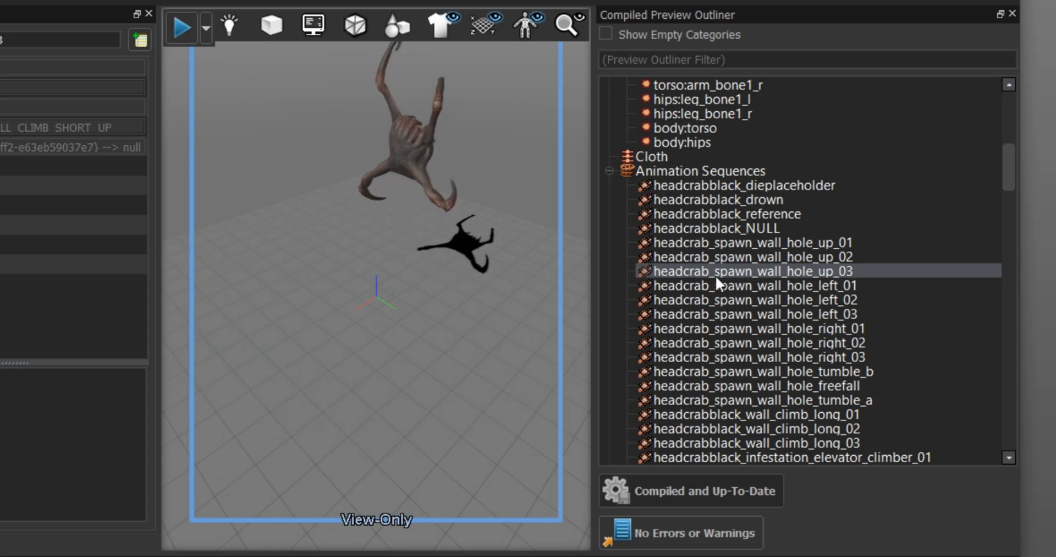
Preview headcrab_spawn_wall_hole_left_01, left_03, right_02 and one more wall-hole animation.
left_click(752, 285)
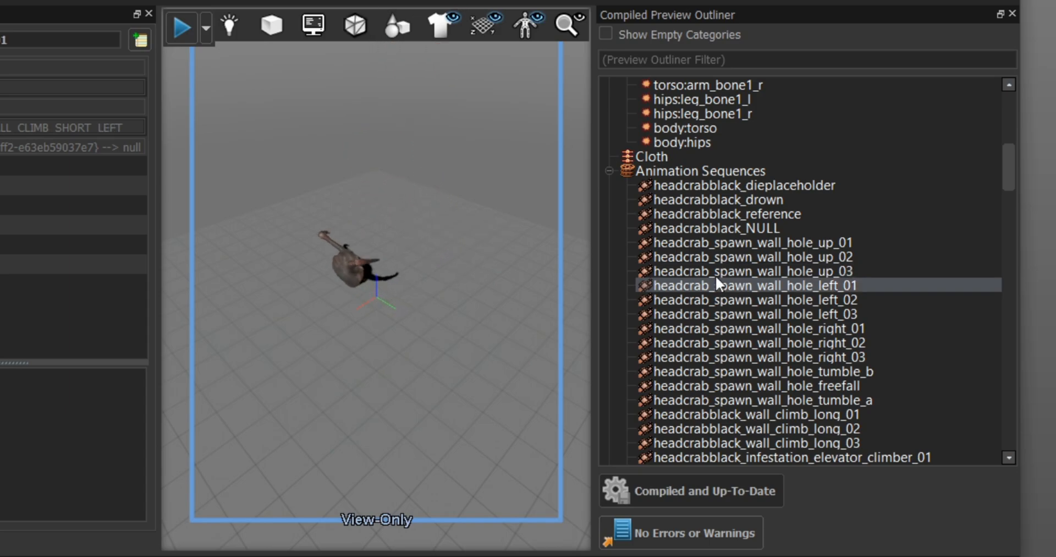
left_click(753, 314)
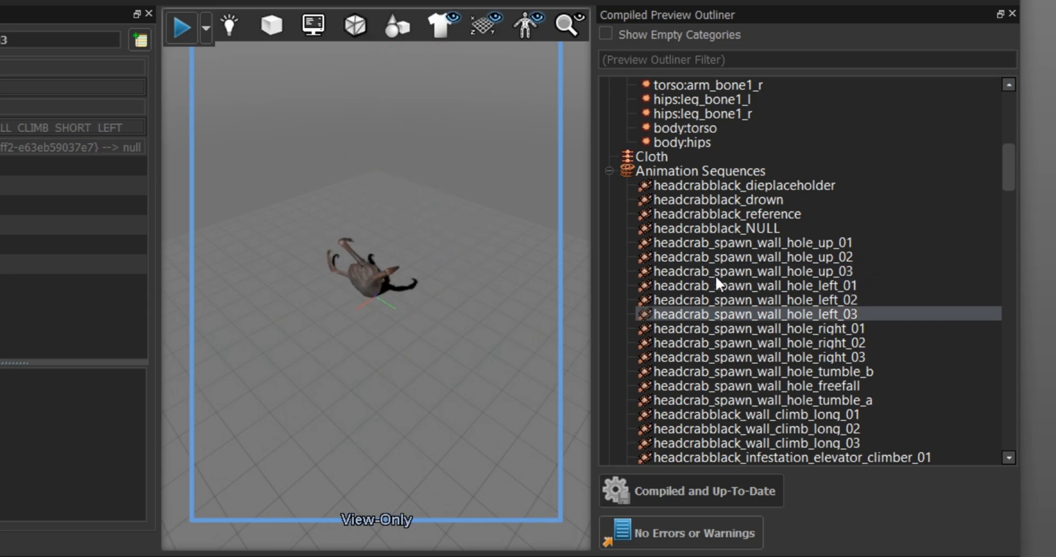
left_click(754, 343)
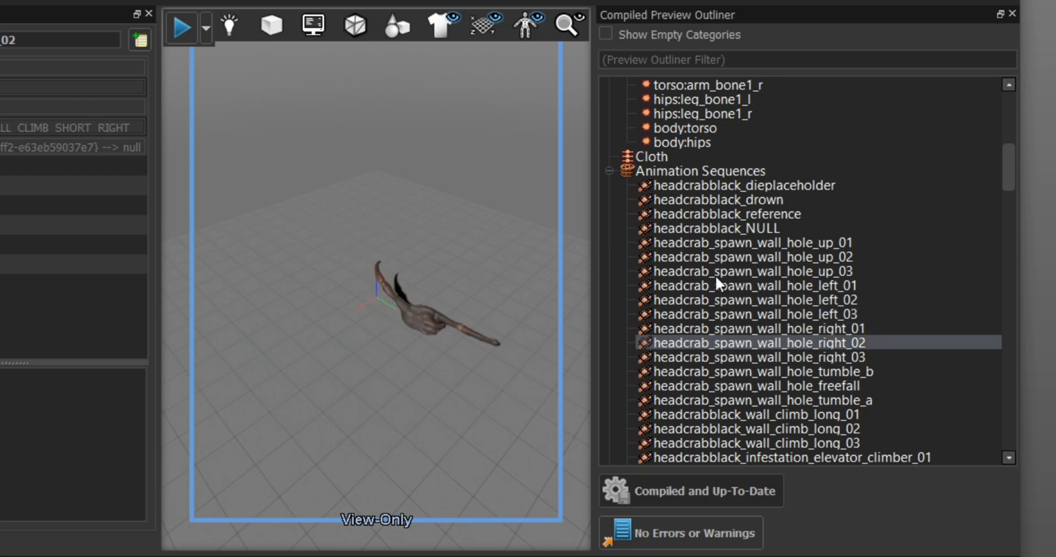
left_click(751, 385)
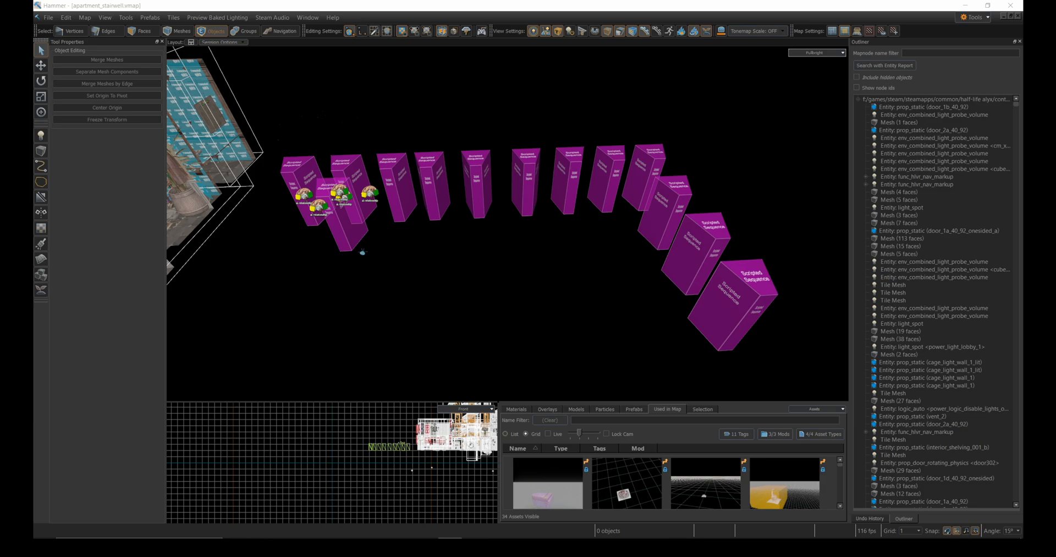
mouse_move(497, 178)
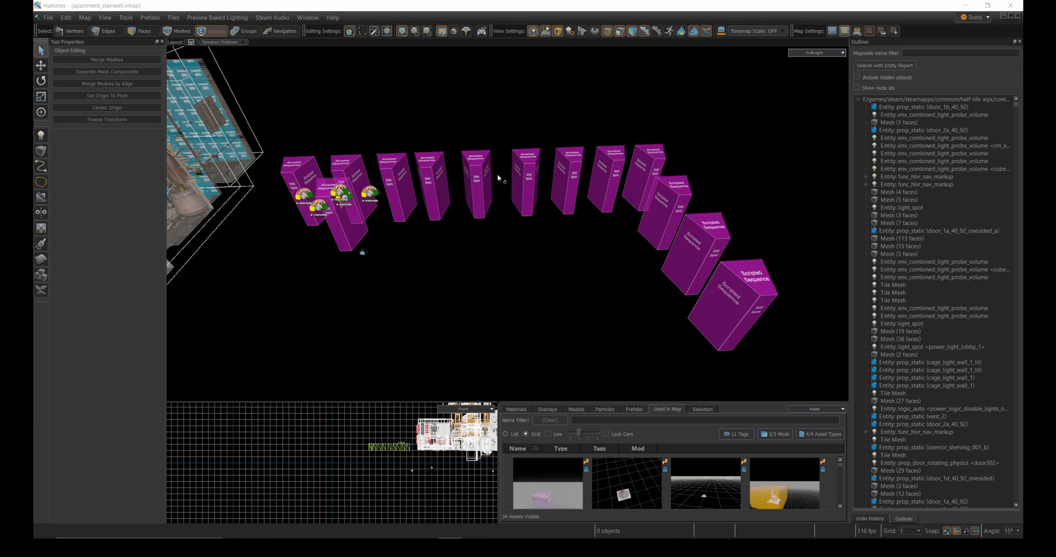
mouse_move(724, 323)
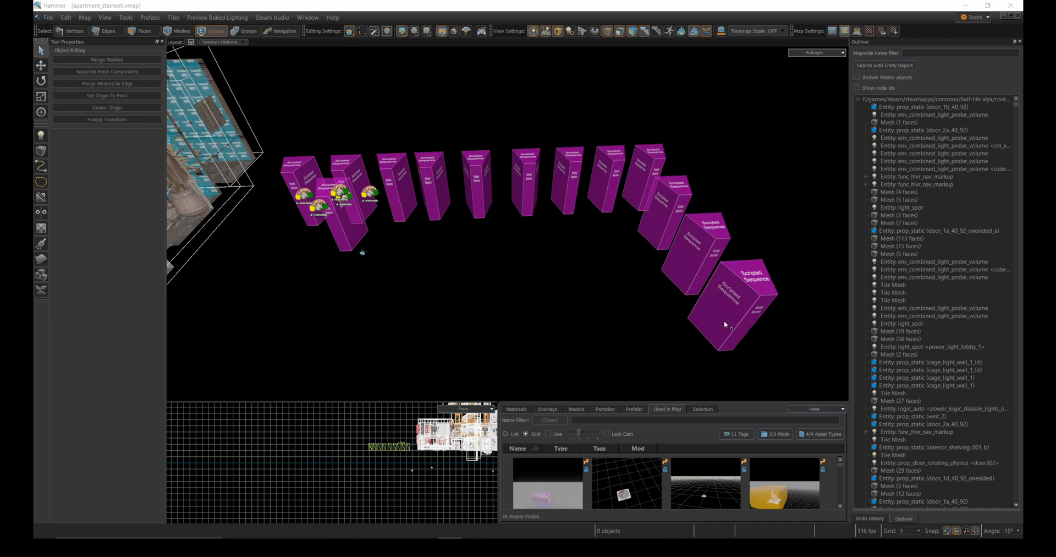
mouse_move(732, 345)
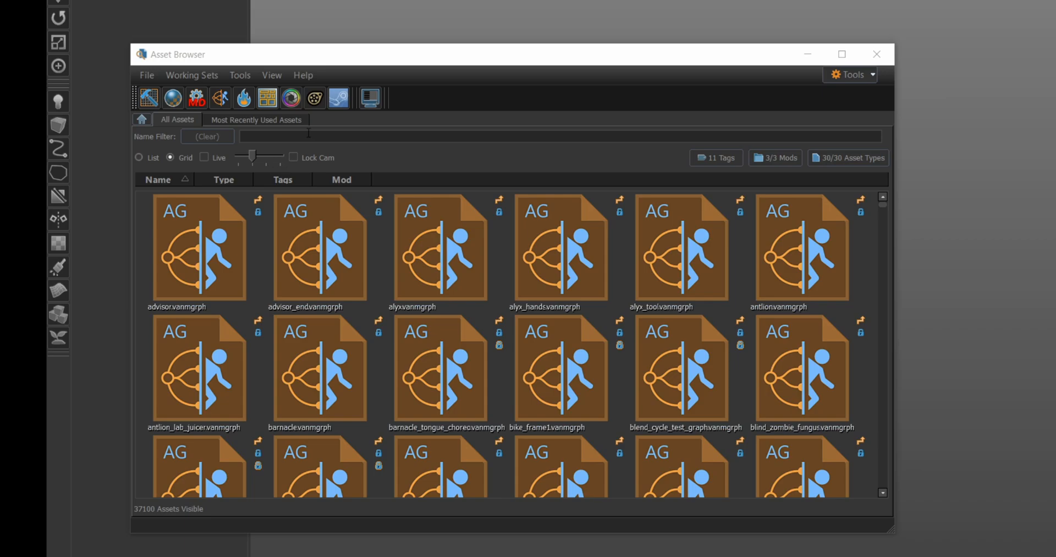
Filter the Asset Browser for 'headcrab_black' and open headcrab_black.vmdl in ModelDoc.
type("headcra")
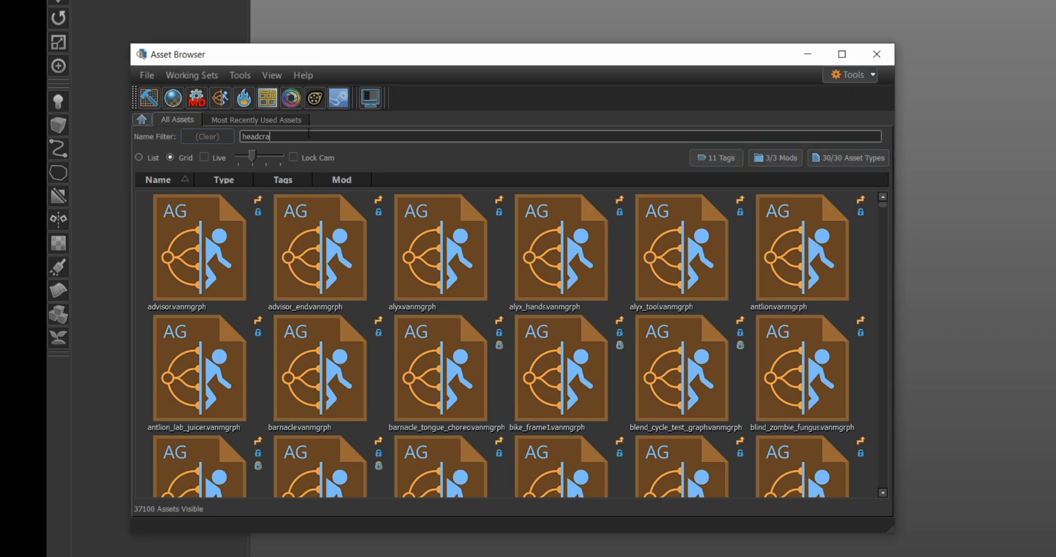
type("_black")
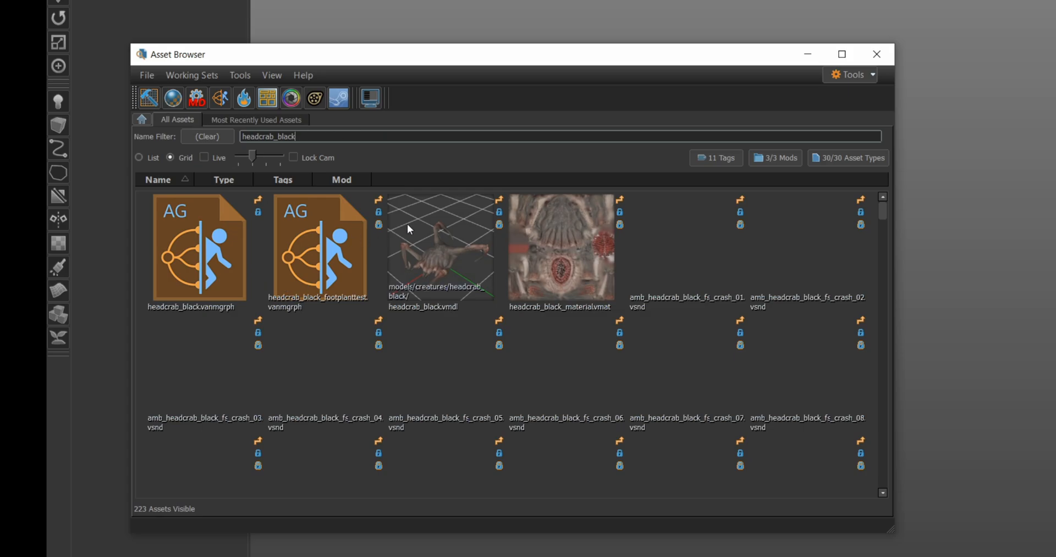
left_click(441, 246)
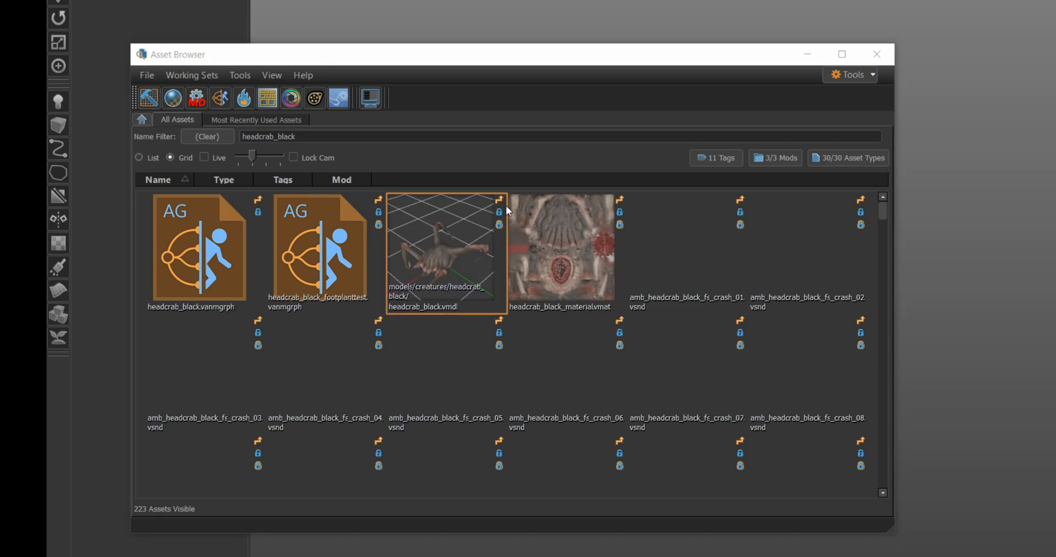
double_click(446, 252)
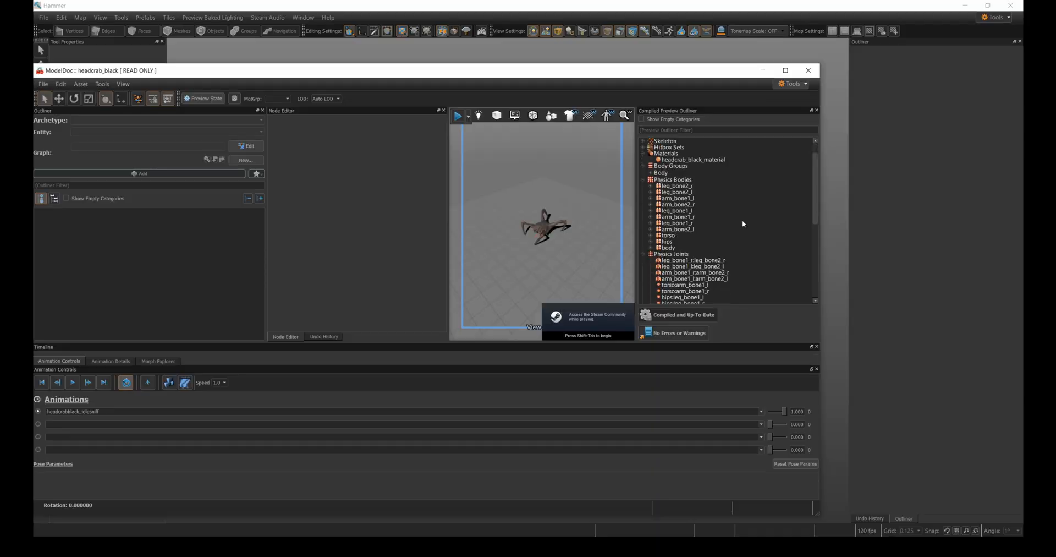
Expand Animation Sequences and play back headcrab_spawn_wall_hole_up_03.
scroll("down", 3)
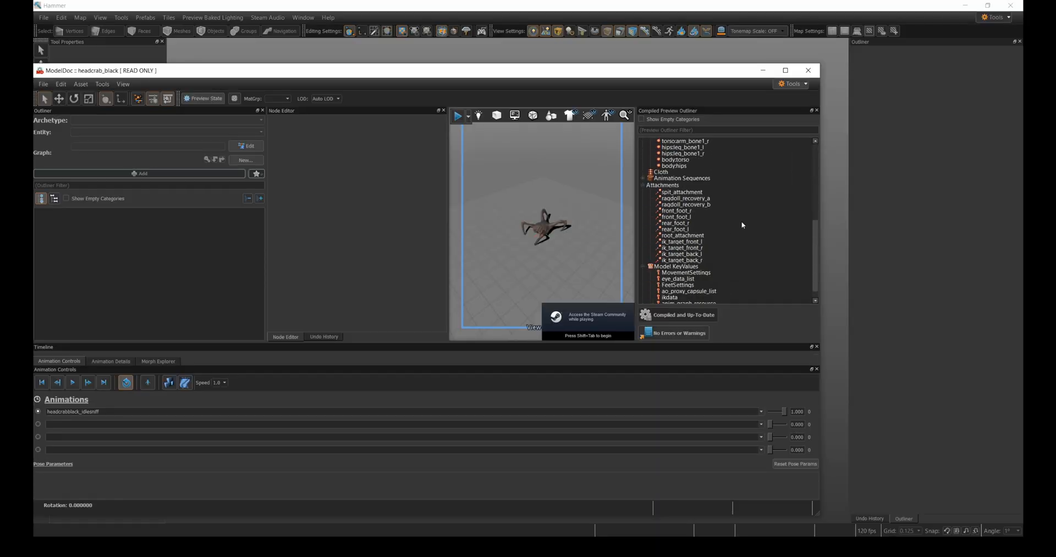
left_click(651, 178)
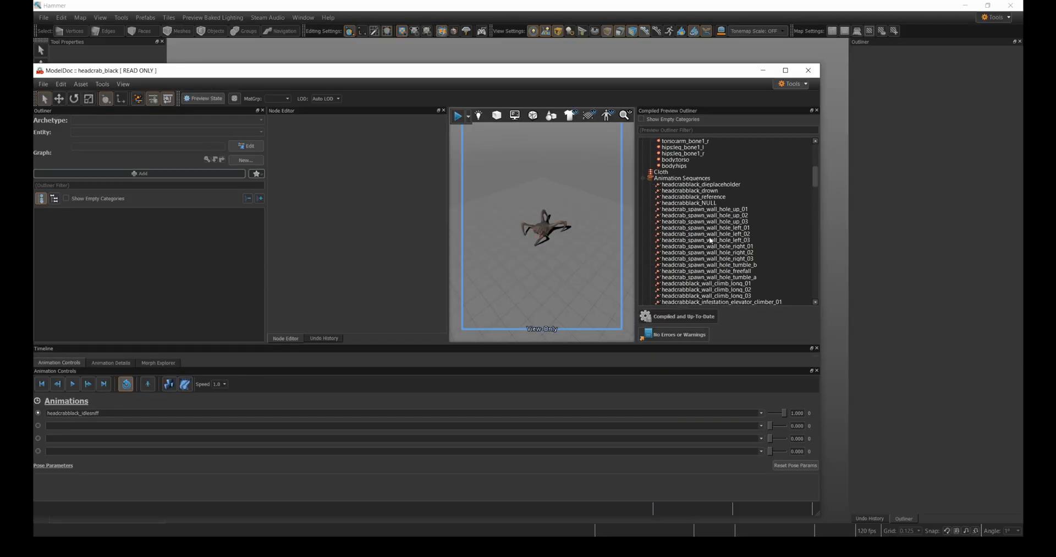
left_click(705, 221)
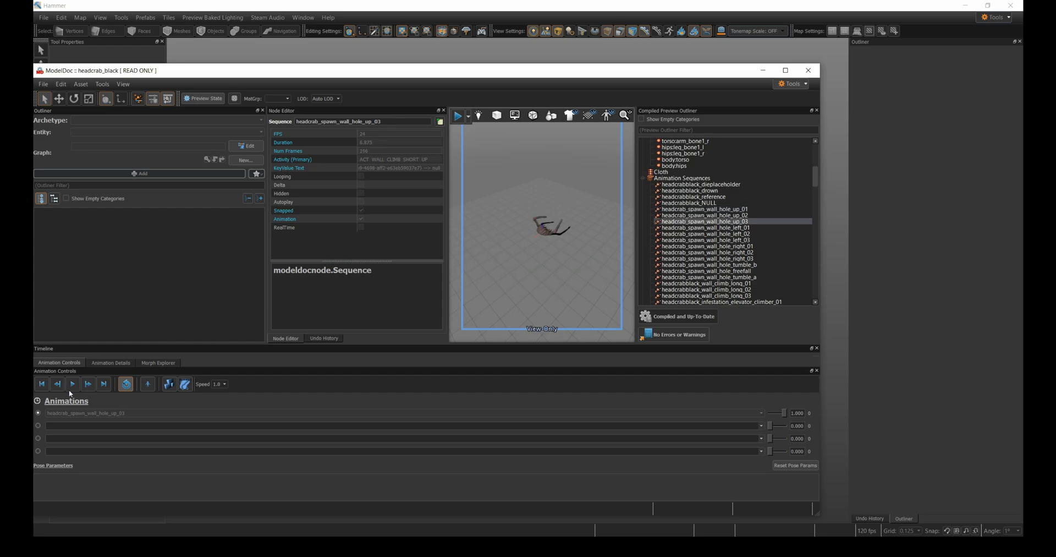
left_click(808, 70)
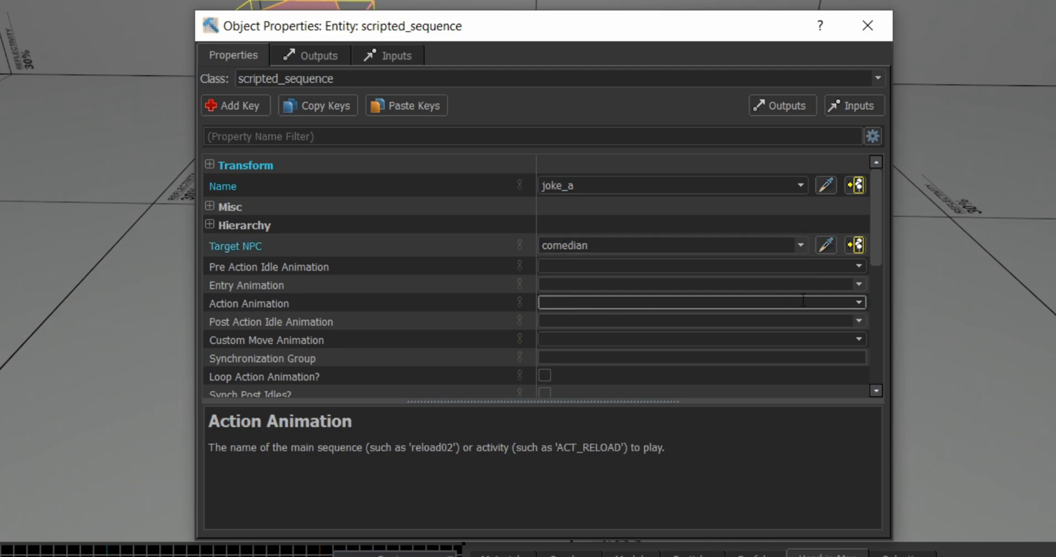
Set joke_a's Action Animation to headcrabblack_idle and its Next Script to joke_b.
type("idle")
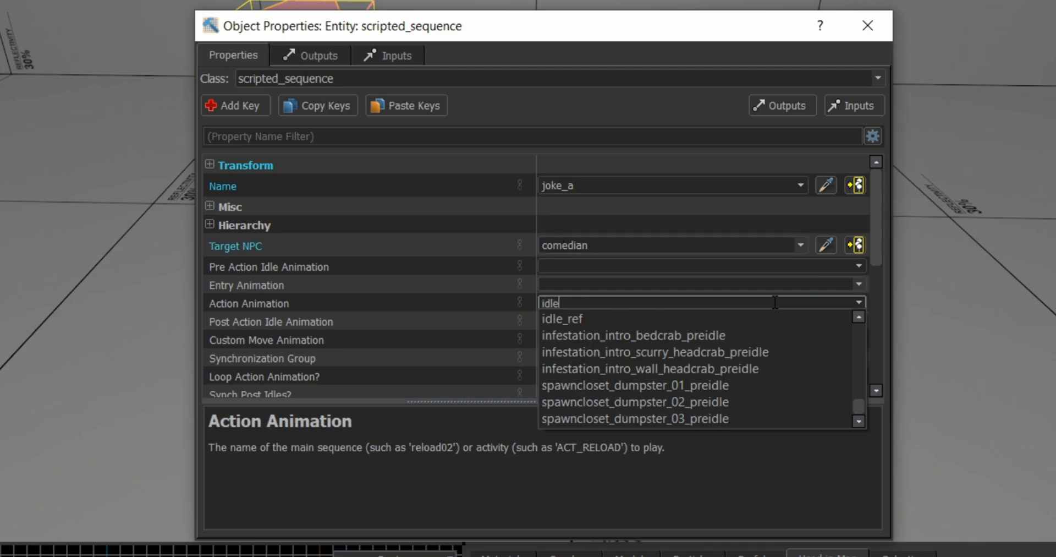
left_click(586, 303)
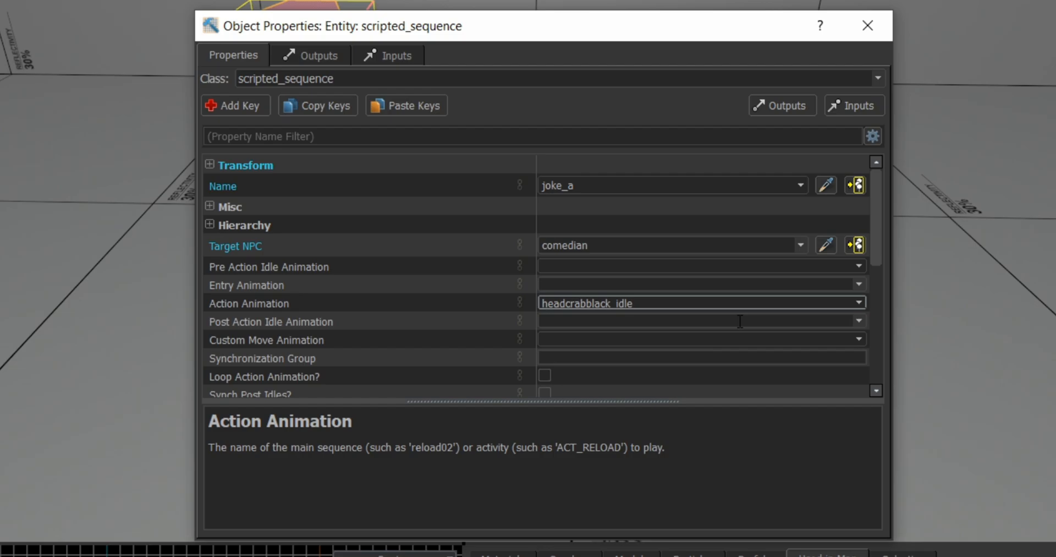
scroll("down", 3)
type("joke_b")
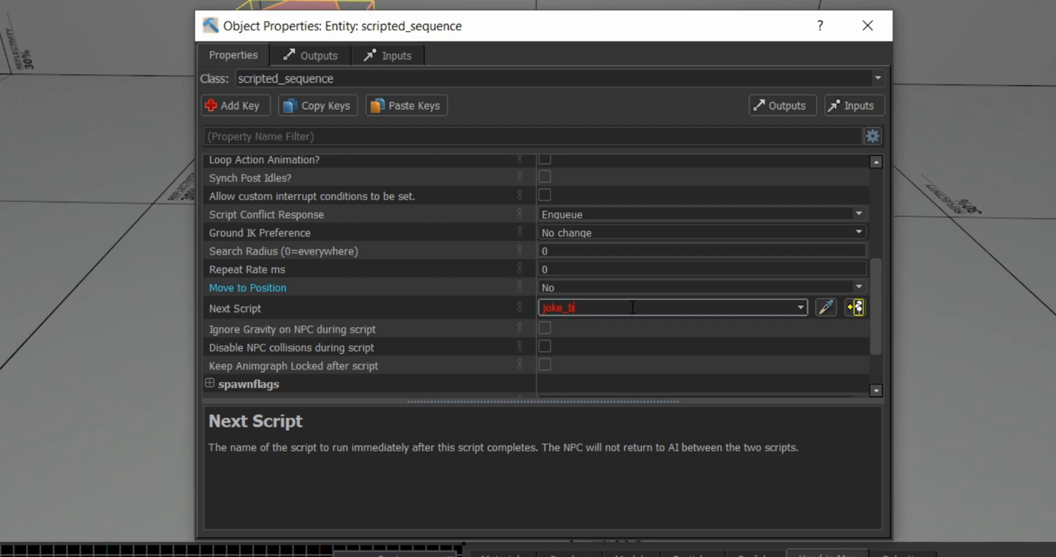
left_click(867, 26)
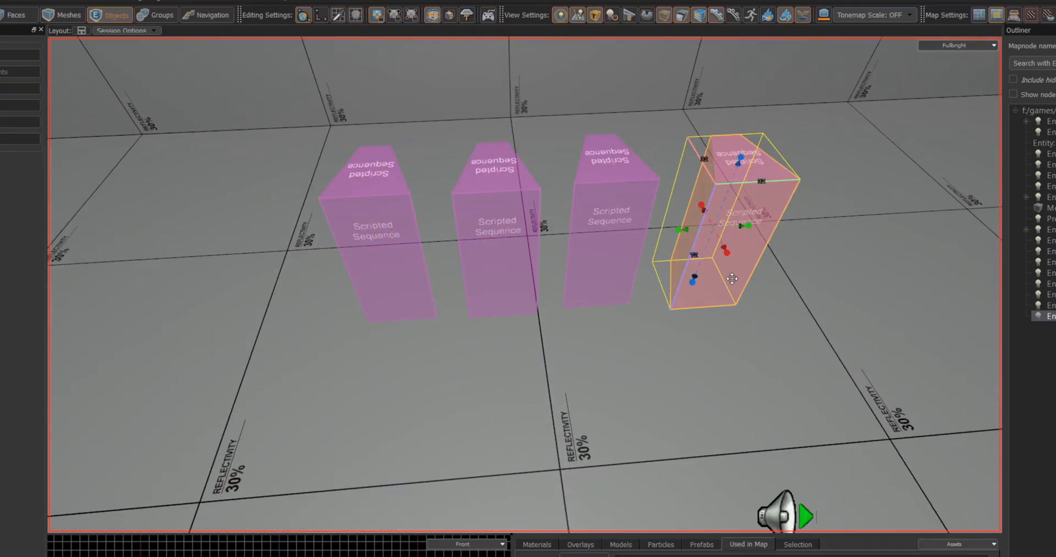
Review joke_a's Name and Next Script fields, then zoom out over the scripted sequence row.
double_click(700, 222)
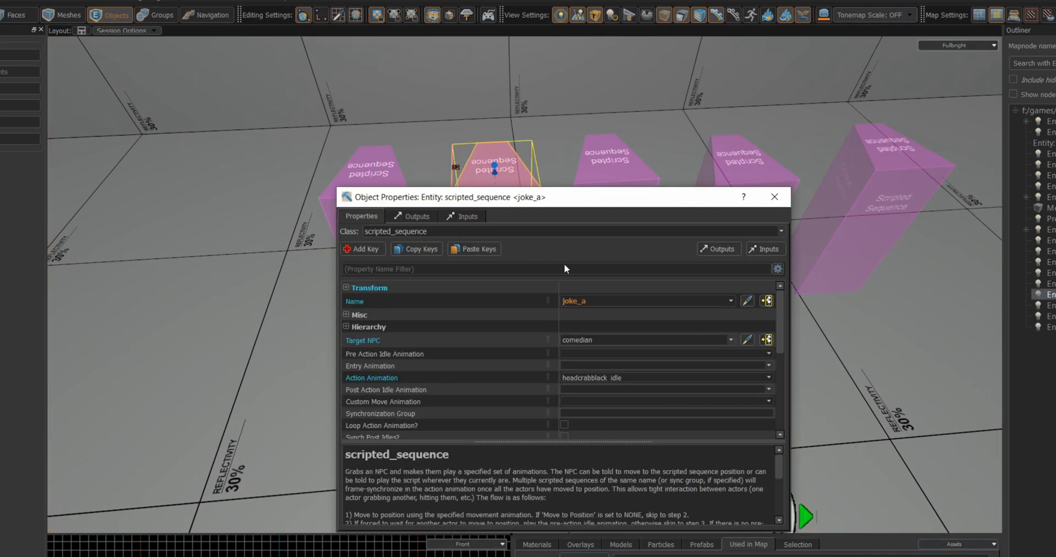
left_click(640, 301)
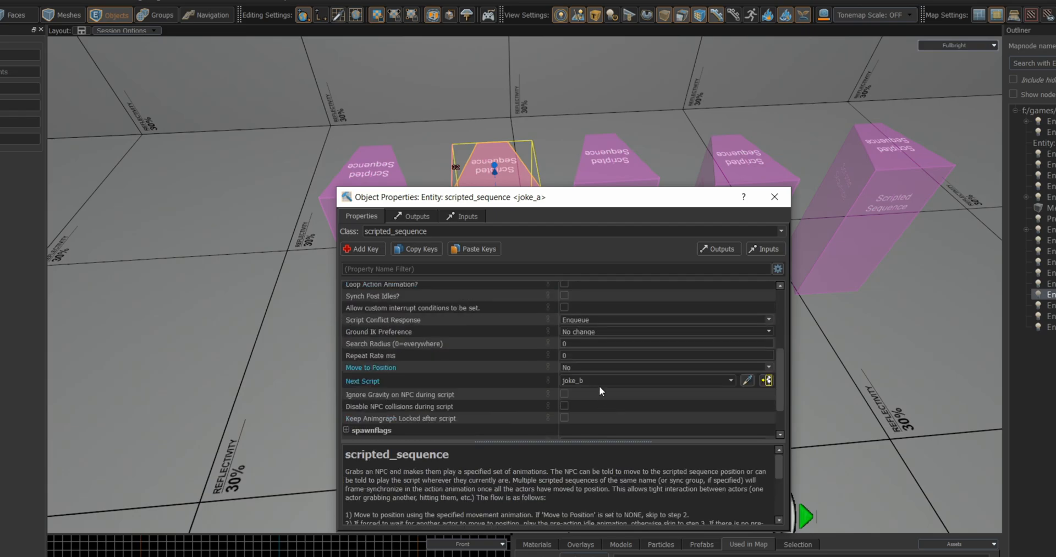
left_click(640, 380)
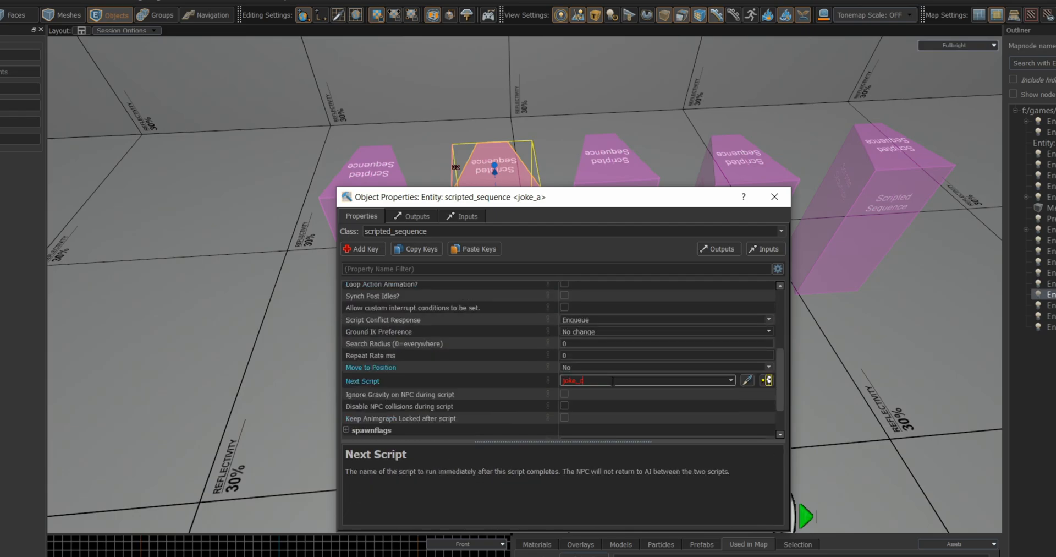
left_click(774, 197)
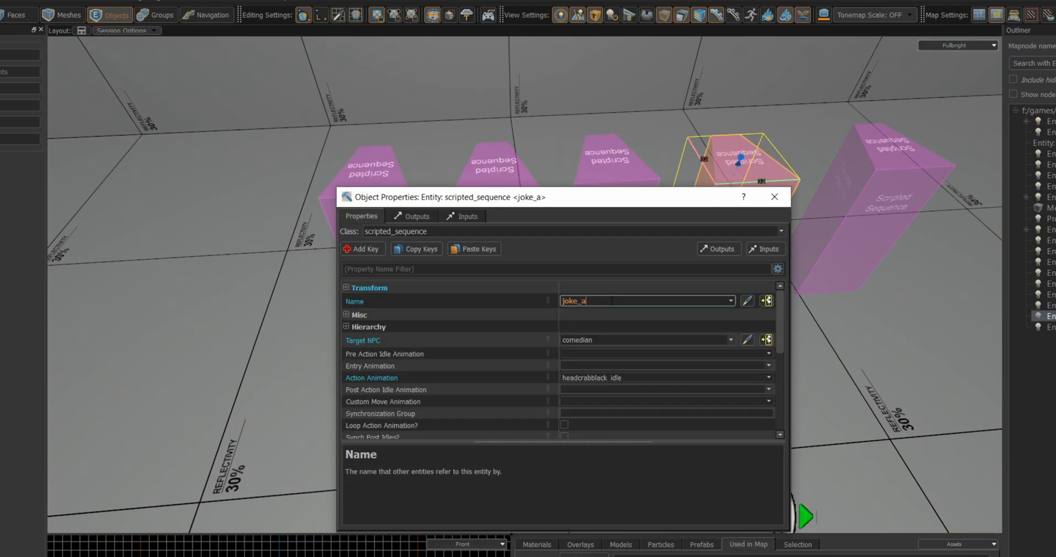
scroll("down", 3)
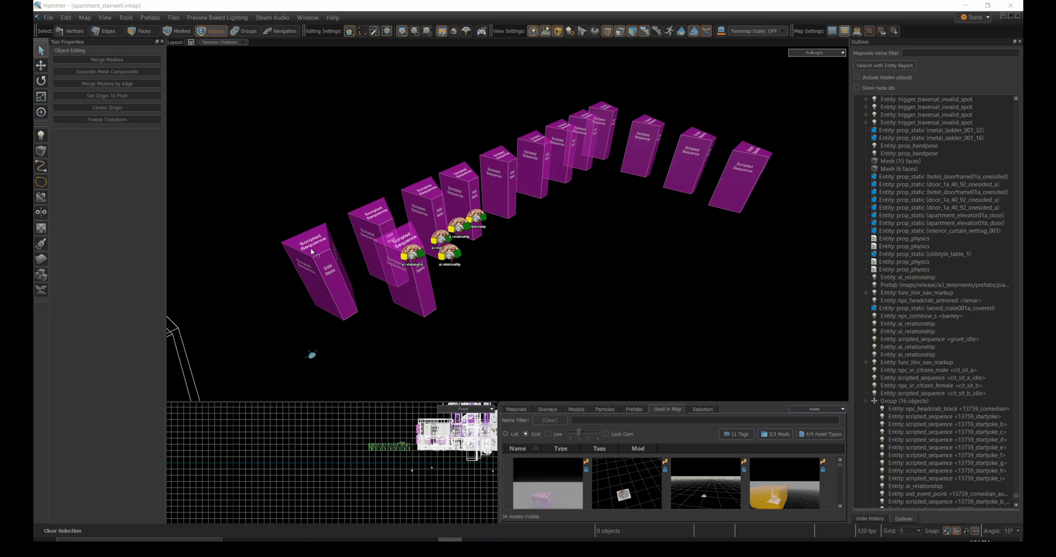
Inspect the startjoke scripted sequences' Target NPC (13759_comedian) and Action Animation.
double_click(954, 423)
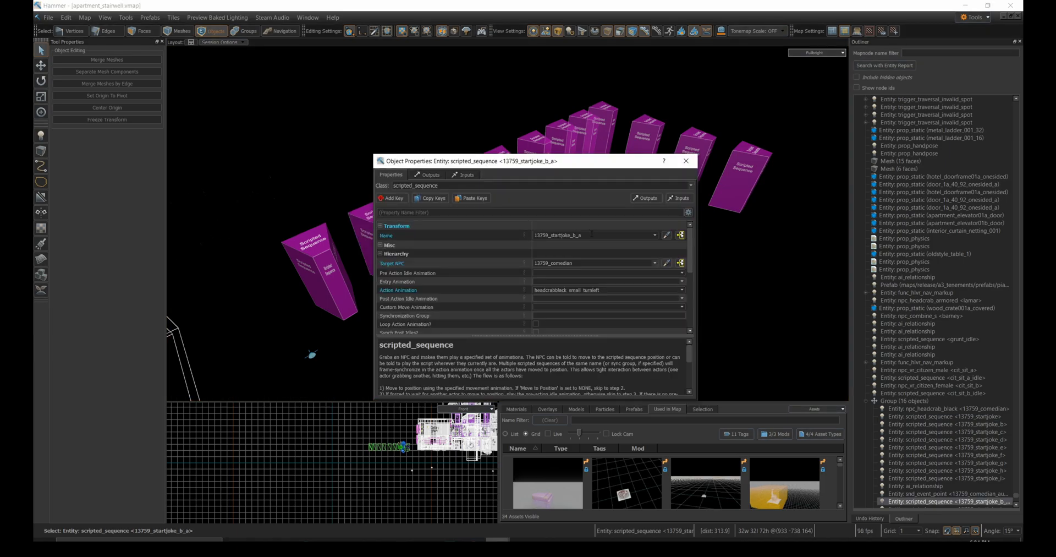
mouse_move(491, 236)
type("i")
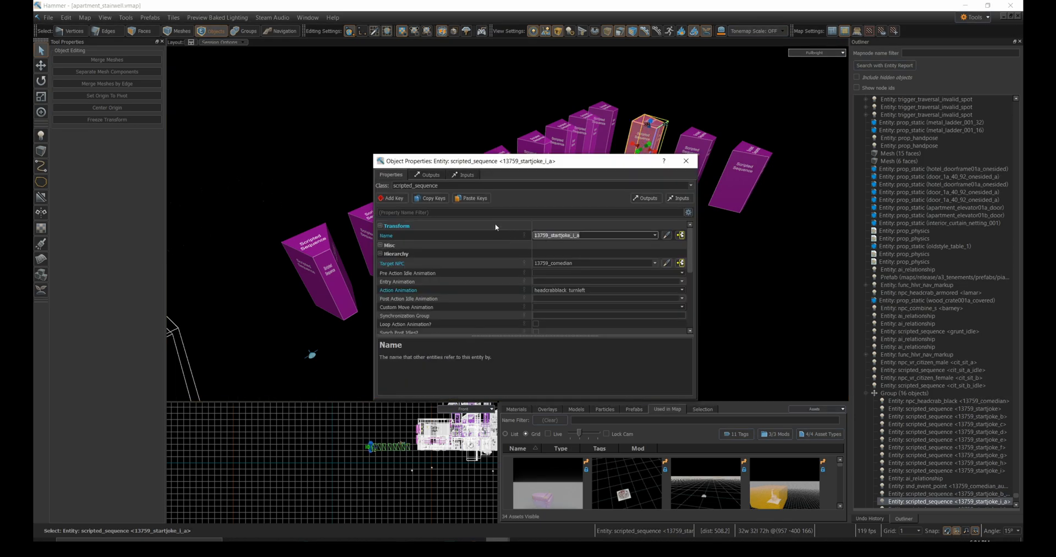
left_click(686, 161)
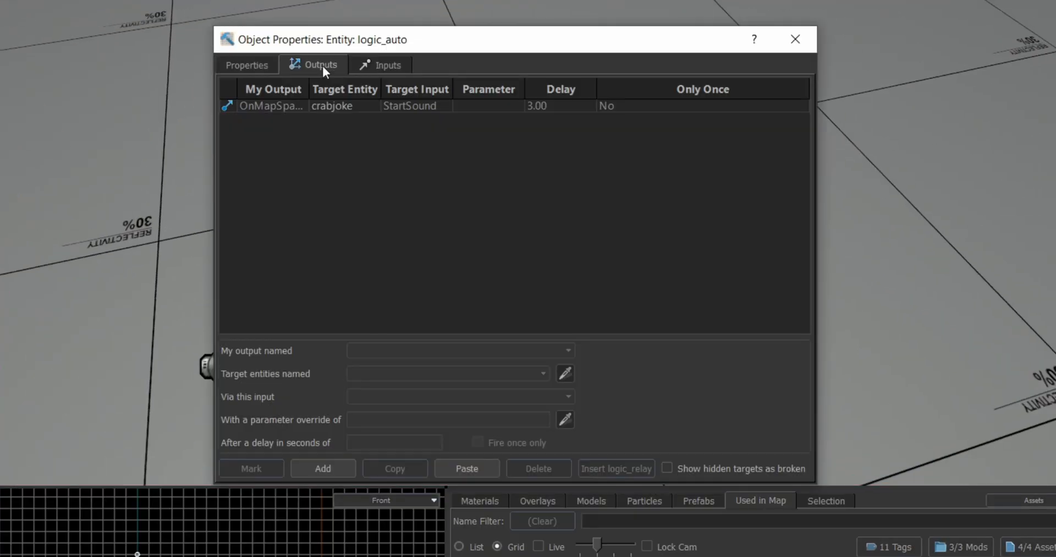
Add a new logic_auto output with OnMapSpawn as My output named.
left_click(322, 468)
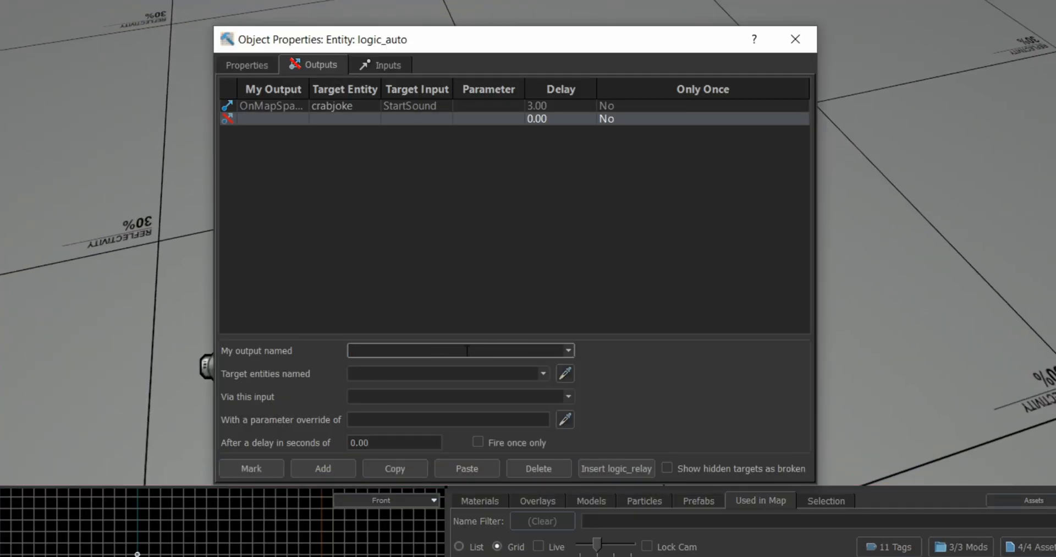
type("OnMapSpawn")
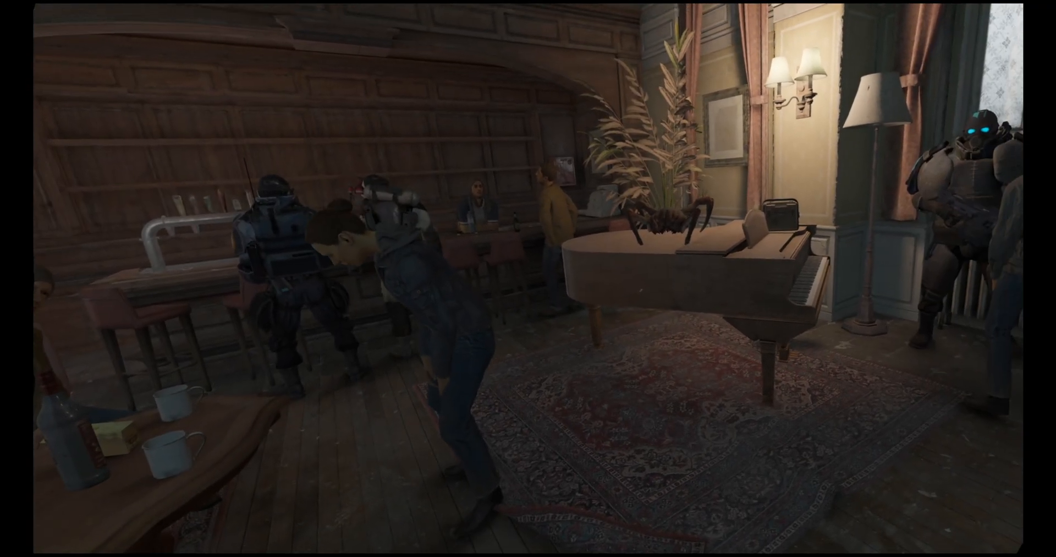
mouse_move(528, 279)
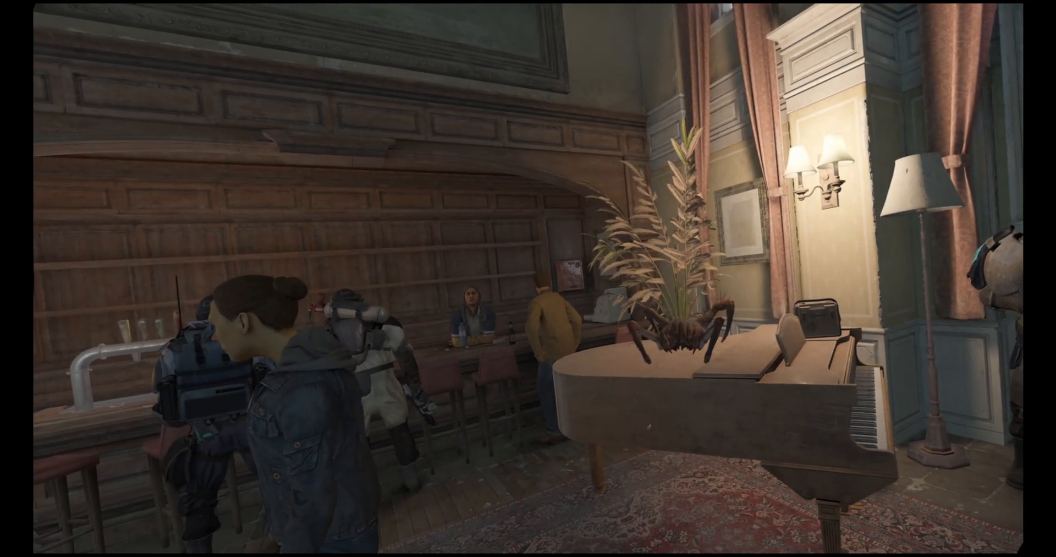
mouse_move(528, 279)
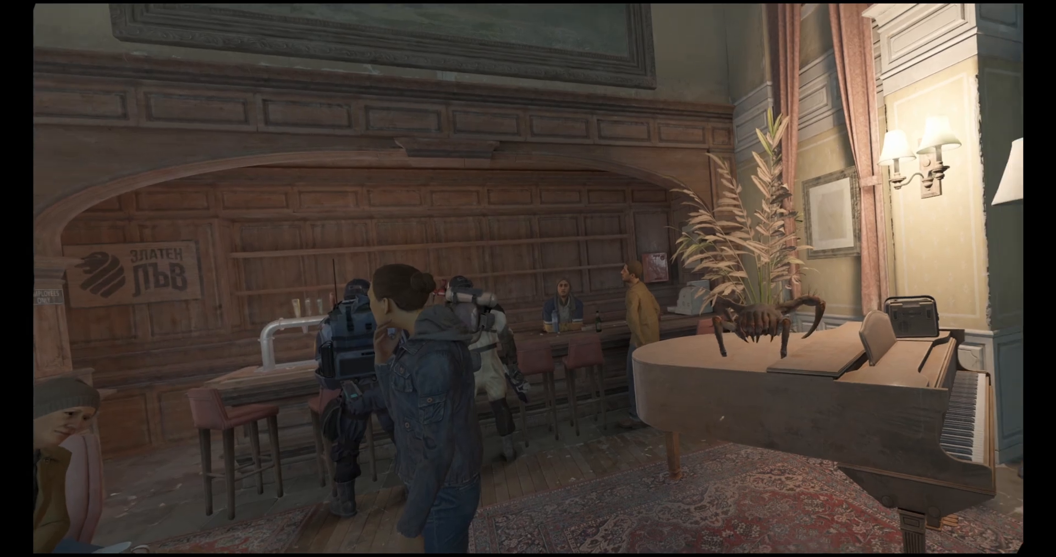
mouse_move(528, 278)
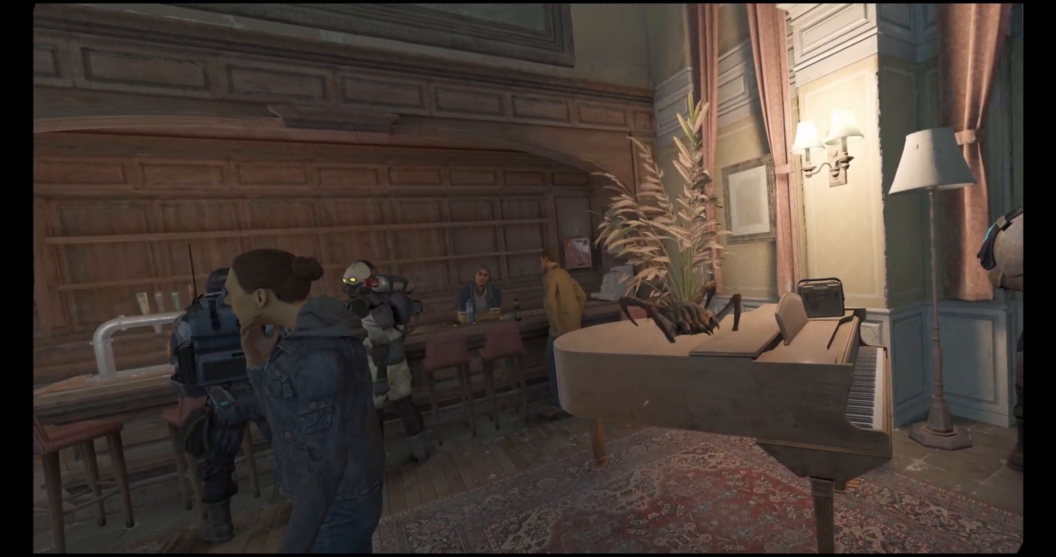